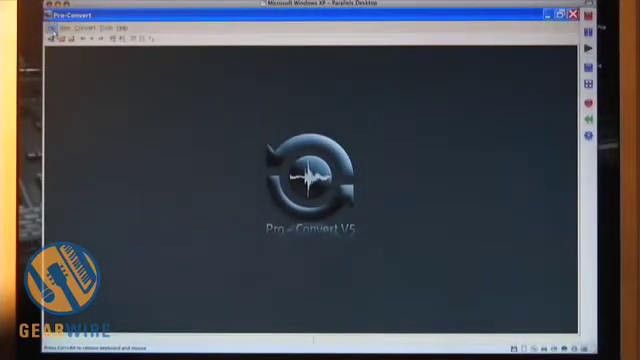
Load a Pro Tools session via File > Open, choosing the session folder in the browser.
{"action": "left_click", "coordinate": [60, 28]}
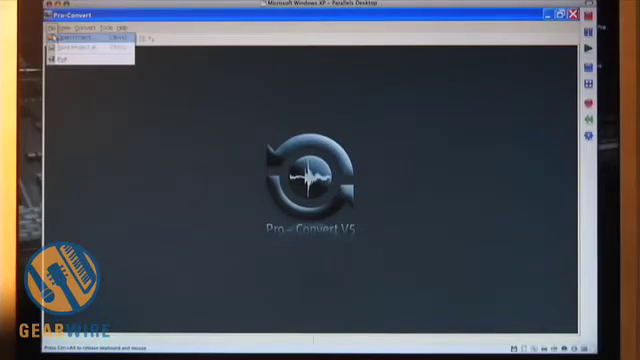
{"action": "left_click", "coordinate": [76, 40]}
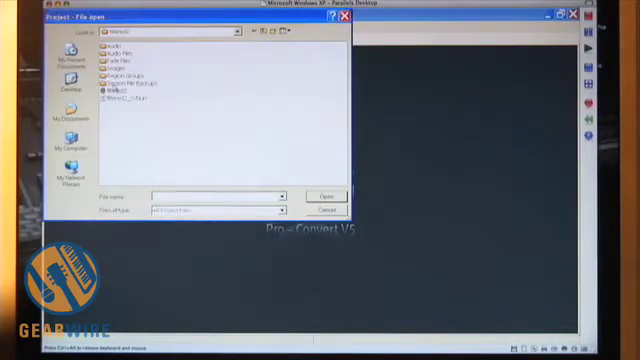
{"action": "mouse_move", "coordinate": [130, 104]}
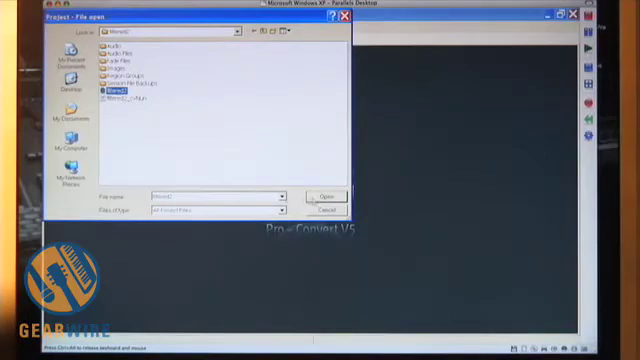
{"action": "left_click", "coordinate": [328, 194]}
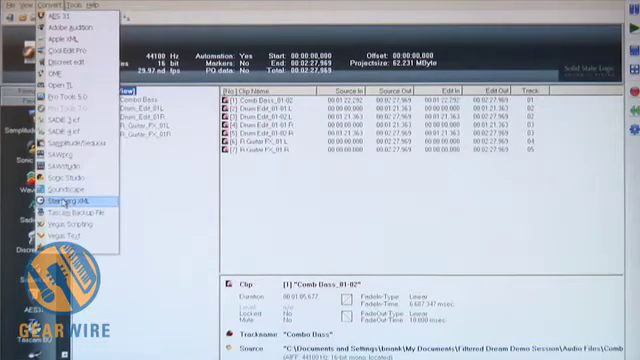
Launch the Pro Tools to Steinberg XML wizard and accept the Project page to reach the fades options.
{"action": "left_click", "coordinate": [64, 198]}
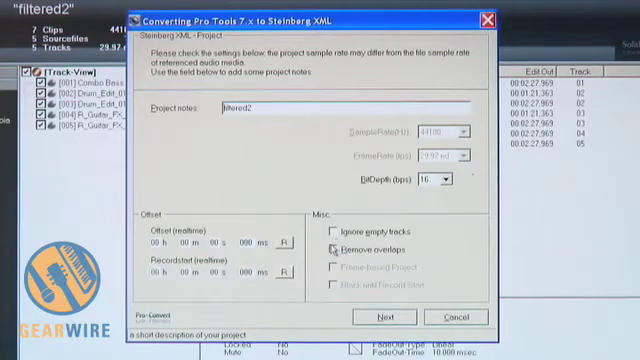
{"action": "left_click", "coordinate": [338, 248]}
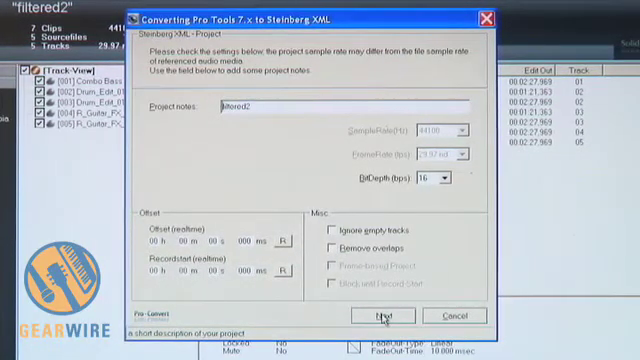
{"action": "left_click", "coordinate": [374, 316]}
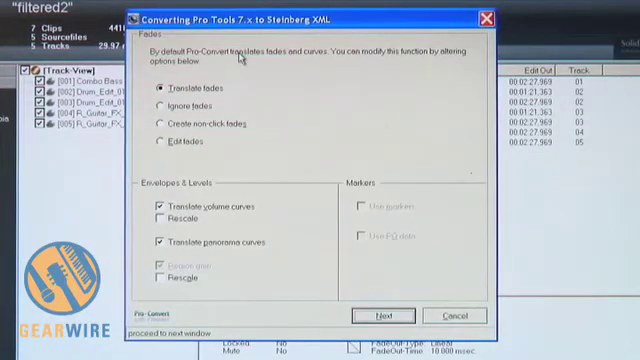
{"action": "mouse_move", "coordinate": [204, 80]}
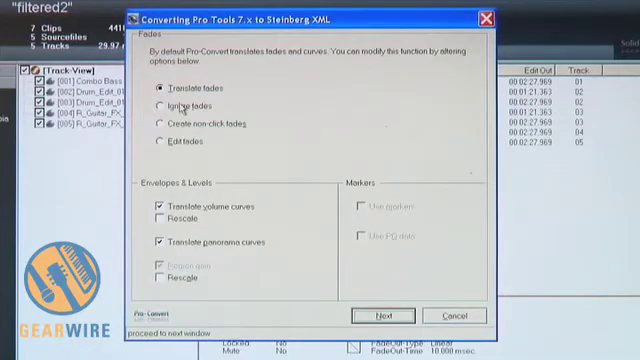
Set fades to Ignore so no fade data is written to the target project.
{"action": "left_click", "coordinate": [160, 106]}
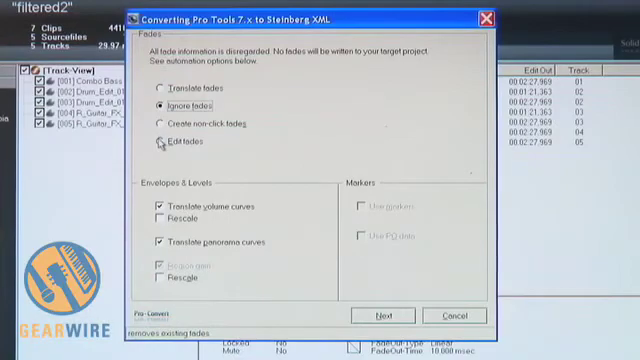
Choose Edit fades with a different fade-in curve shape and Keep fade times enabled.
{"action": "left_click", "coordinate": [162, 148]}
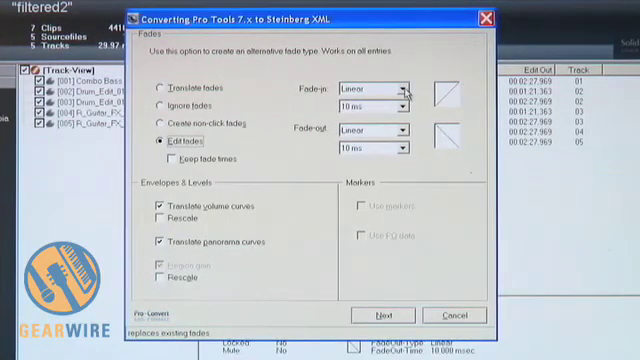
{"action": "left_click", "coordinate": [404, 88]}
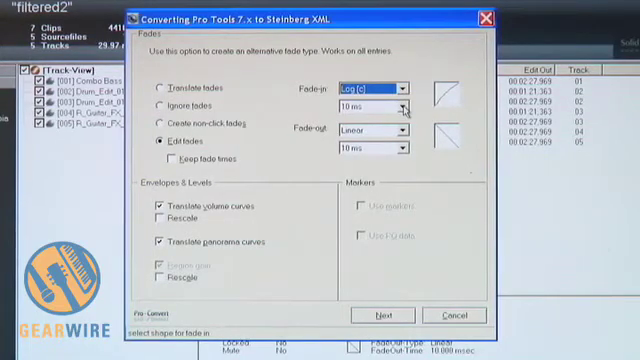
{"action": "mouse_move", "coordinate": [328, 116]}
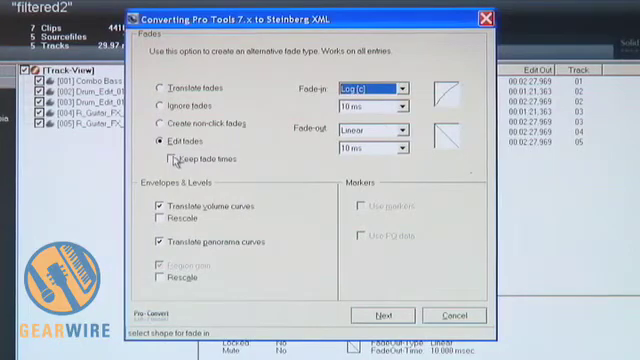
{"action": "left_click", "coordinate": [170, 160]}
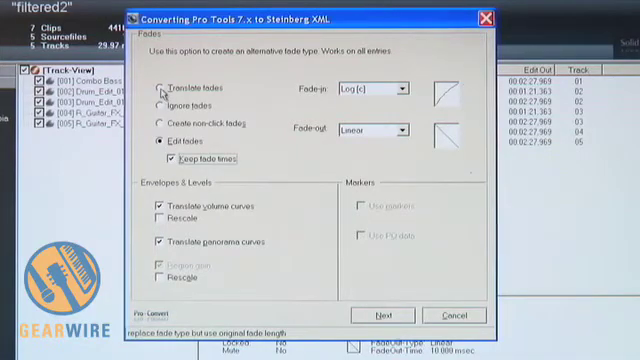
Switch fades back to Translate, leaving envelope curves translating as before.
{"action": "left_click", "coordinate": [164, 82]}
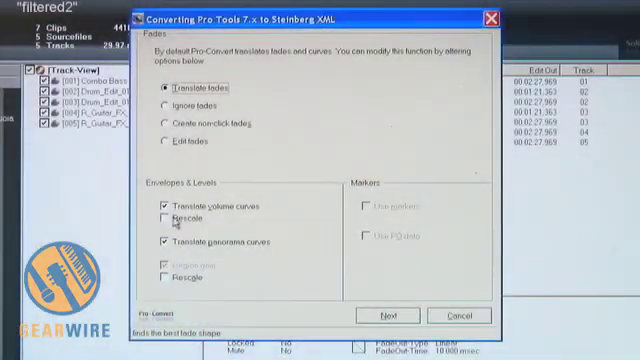
{"action": "left_click", "coordinate": [160, 218]}
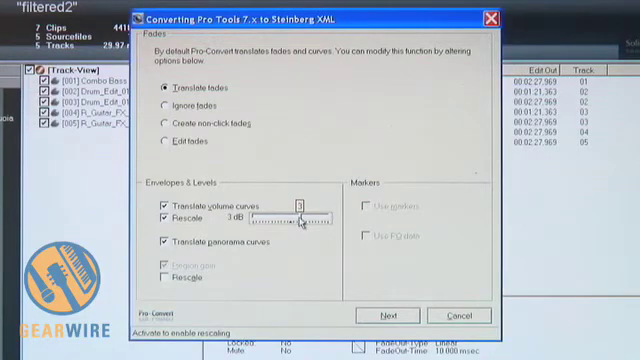
{"action": "left_click_drag", "start_coordinate": [300, 218], "coordinate": [330, 218]}
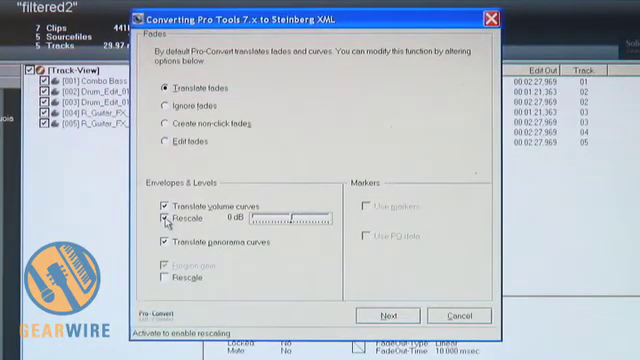
{"action": "left_click", "coordinate": [164, 218]}
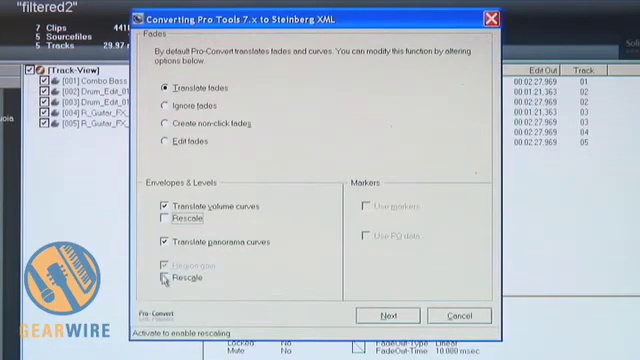
Try the second Rescale curves option, leave it off, and advance to the audio file locating page.
{"action": "left_click", "coordinate": [164, 280]}
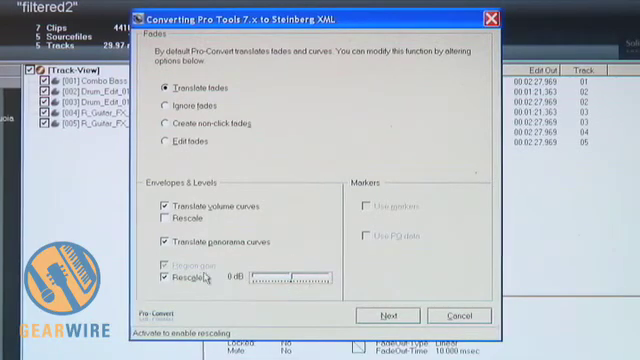
{"action": "left_click", "coordinate": [170, 276]}
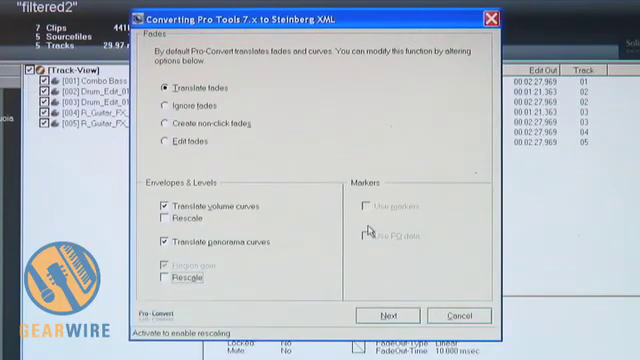
{"action": "mouse_move", "coordinate": [370, 218]}
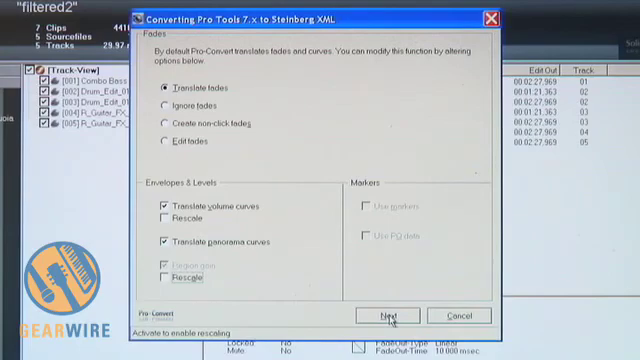
{"action": "left_click", "coordinate": [384, 316]}
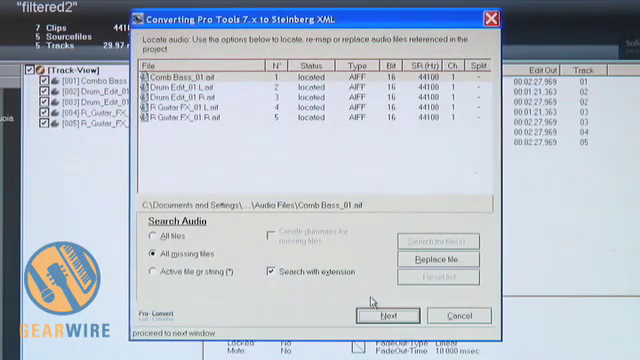